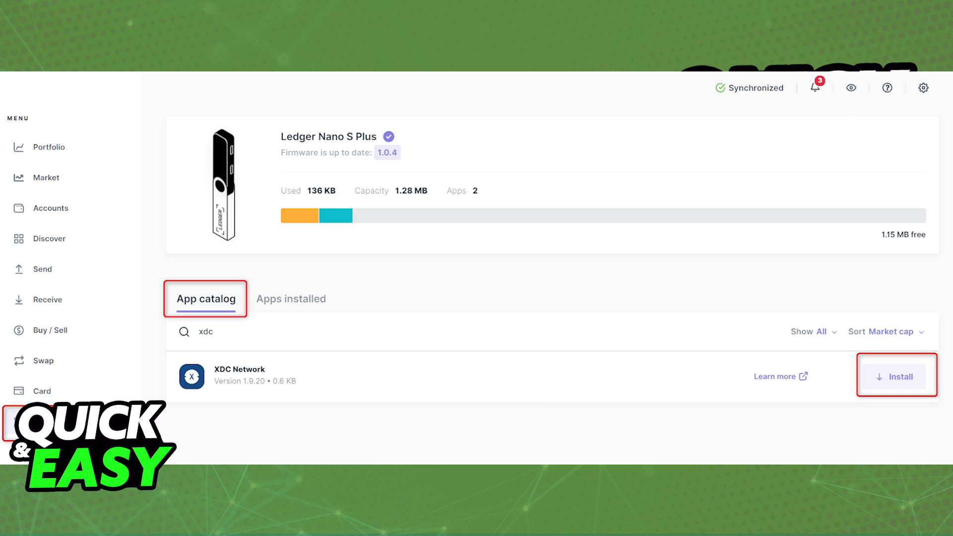
Install the XDC Network app on the Nano S Plus from the Ledger Live catalog
click(896, 376)
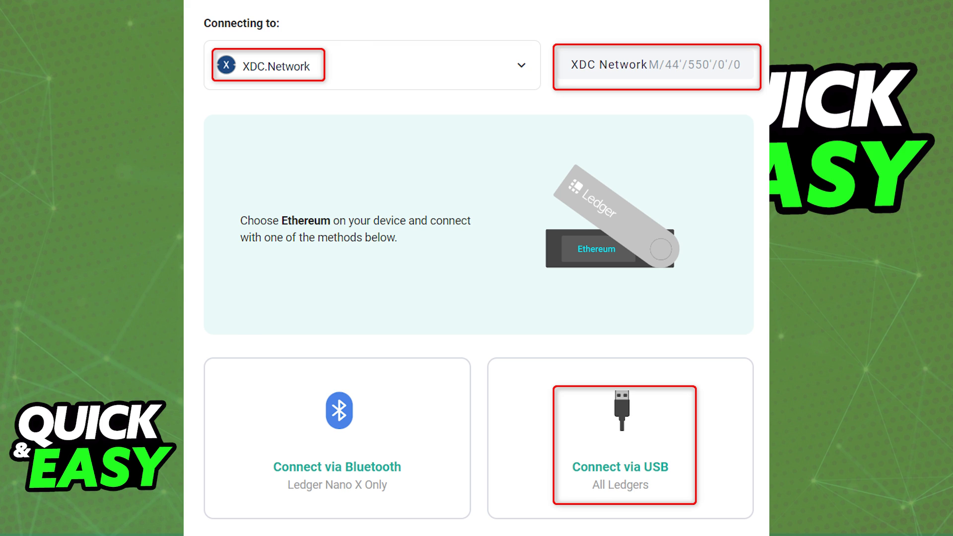
Connect the Nano S Plus via USB so its XDC addresses are listed
click(620, 438)
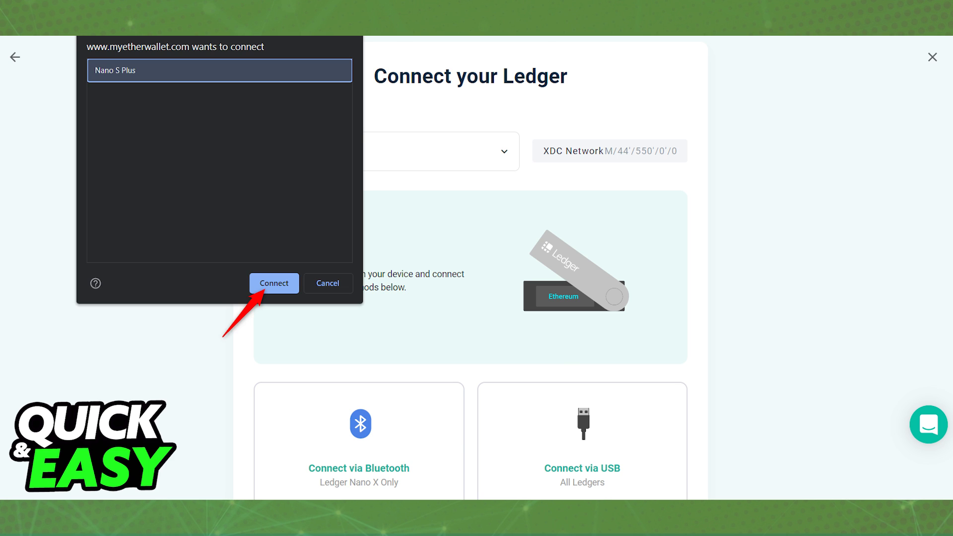
click(274, 283)
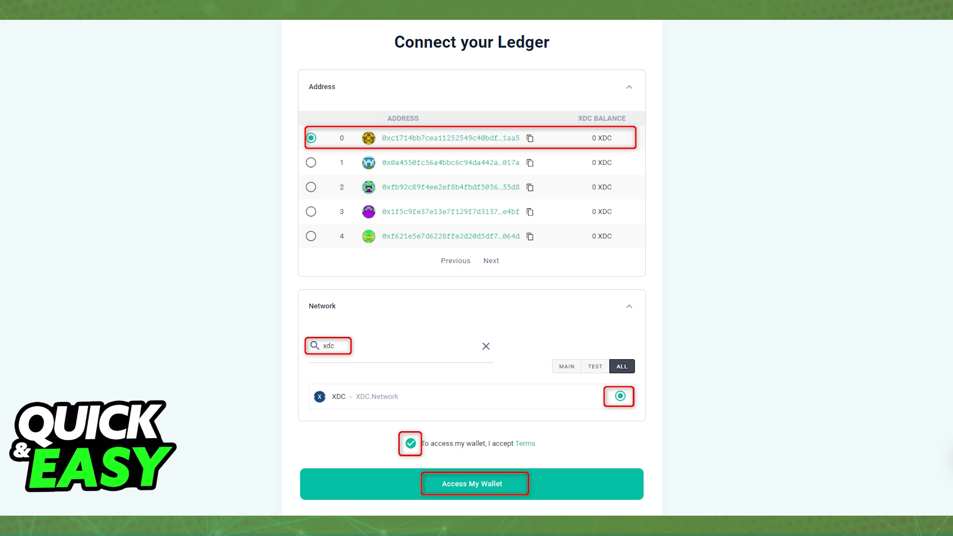
Access the wallet for the first XDC address to prepare the 2 XDC send
click(475, 484)
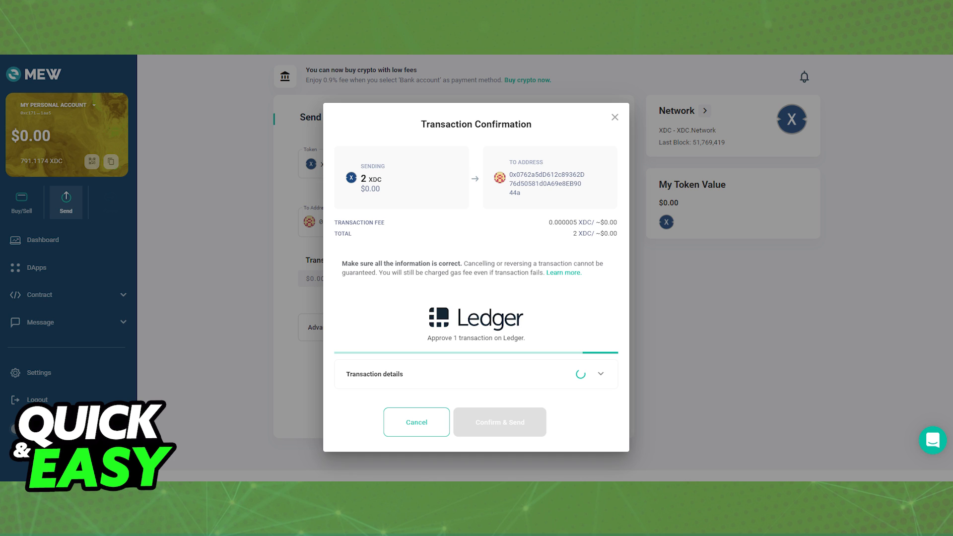
Confirm and send the 2 XDC, adding an outgoing 2 XDC entry in Tx History
click(499, 422)
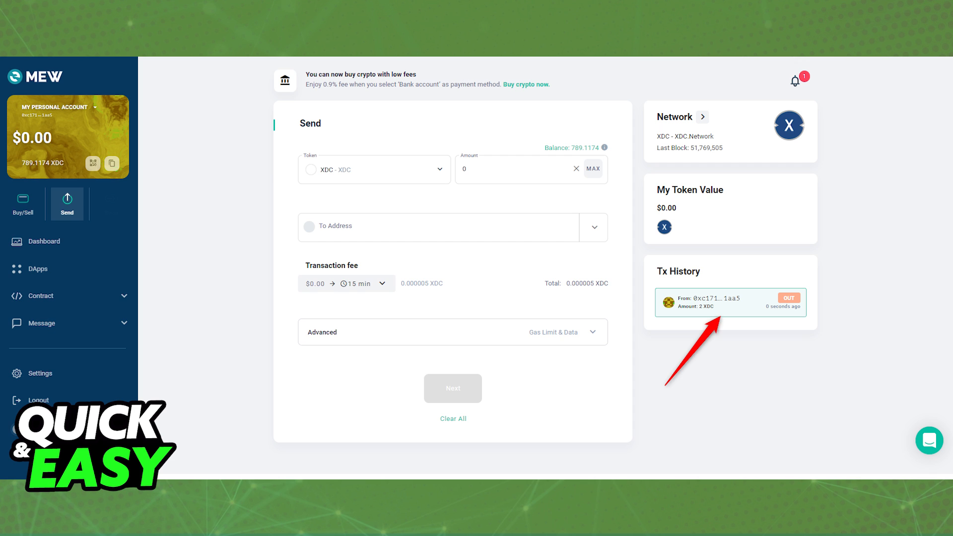